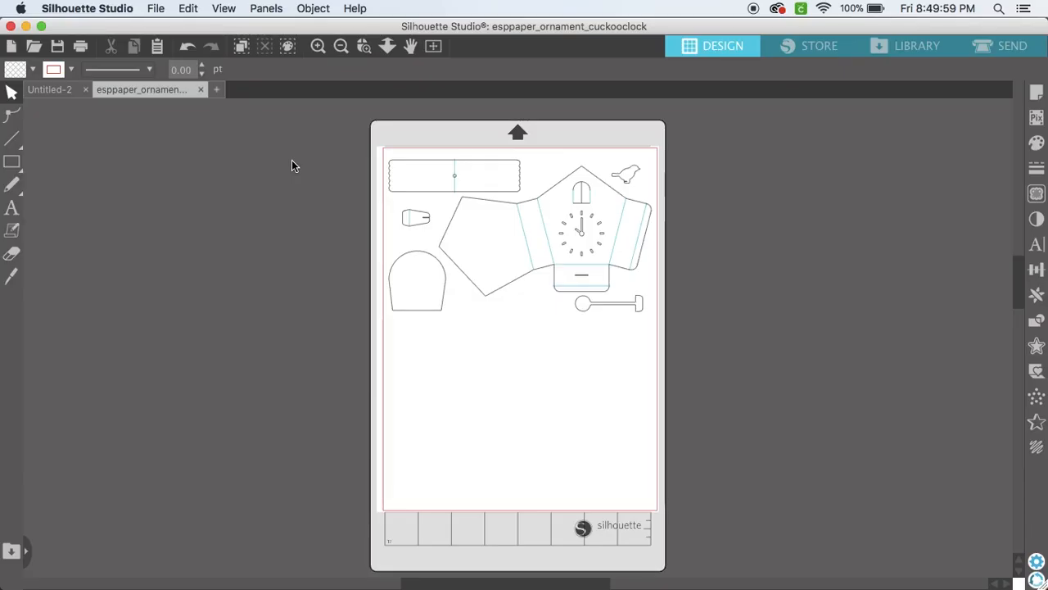
pyautogui.moveTo(517, 226)
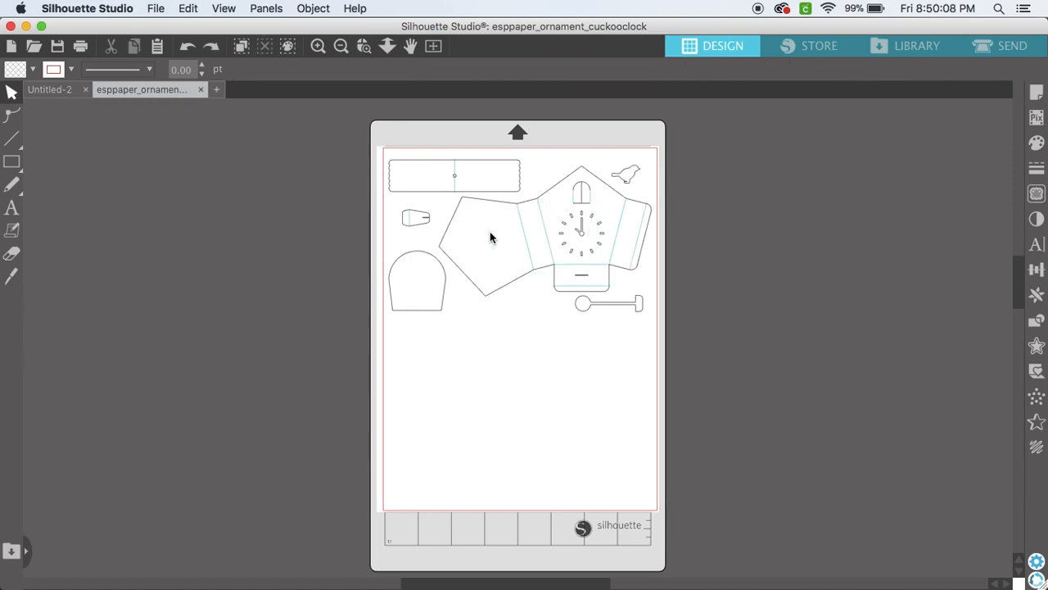
pyautogui.moveTo(511, 226)
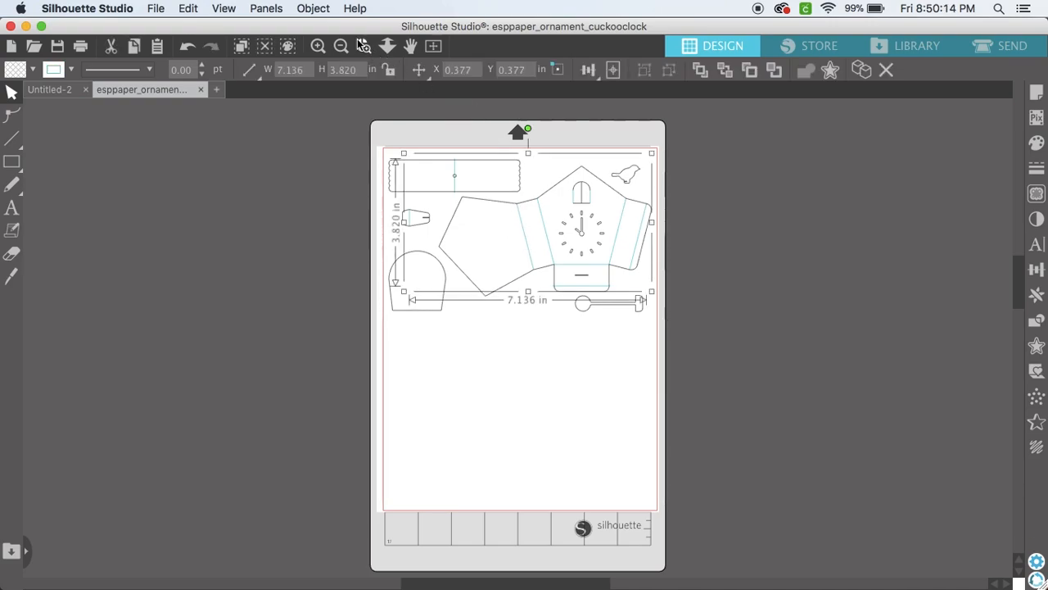
# Give the grouped clock pieces' fold lines a red line colour from the Line Style palette.
pyautogui.click(265, 8)
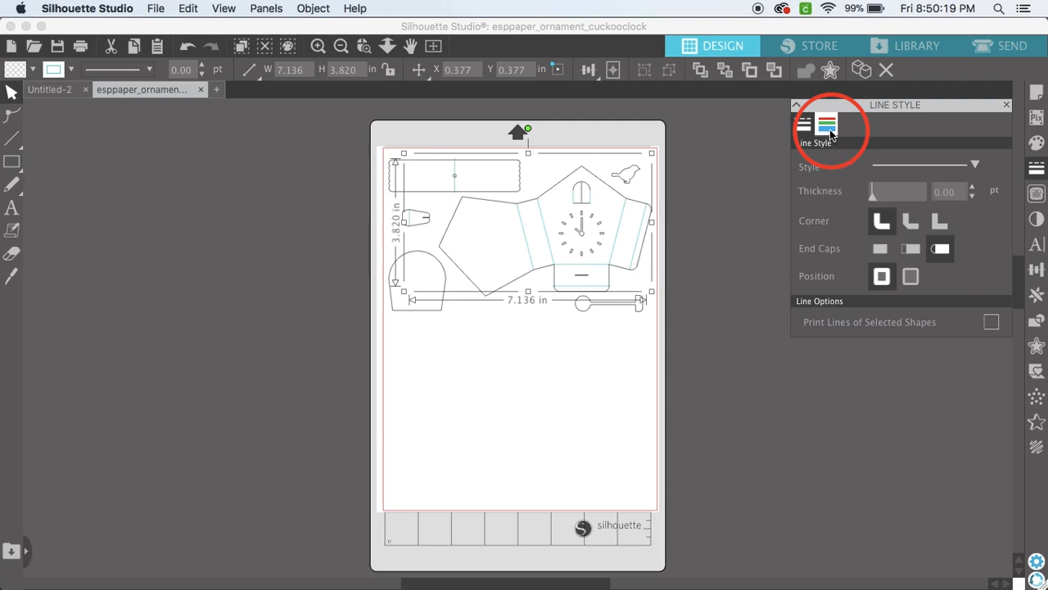
pyautogui.click(826, 124)
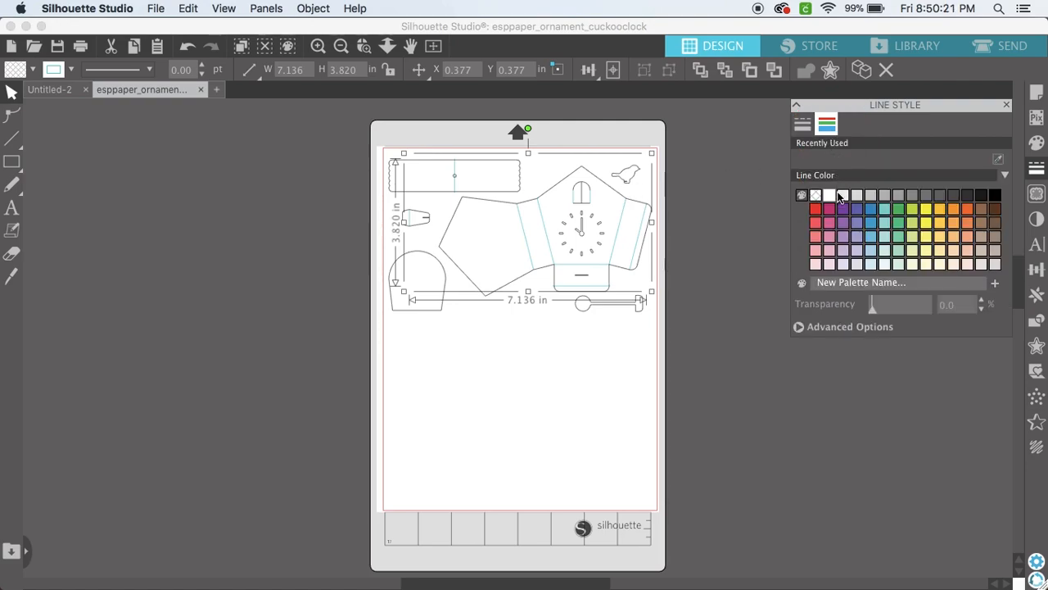
pyautogui.click(842, 210)
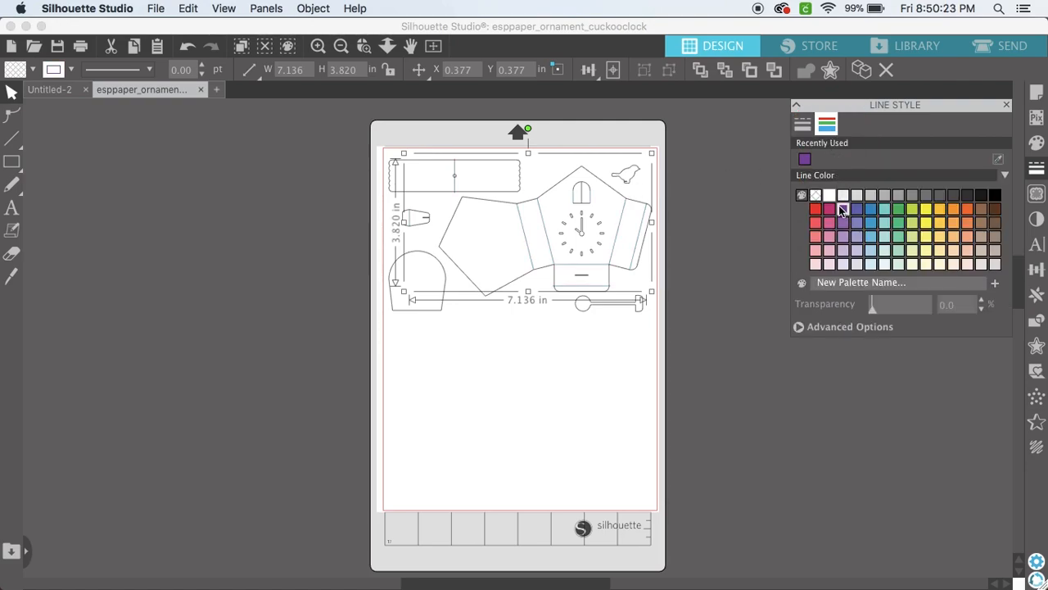
pyautogui.click(815, 210)
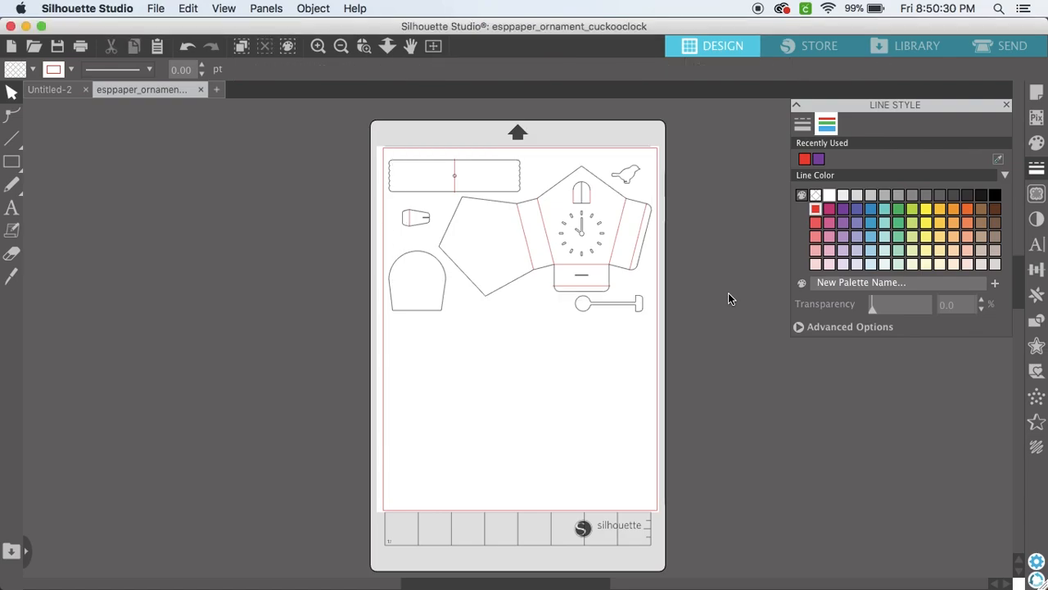
pyautogui.click(1006, 105)
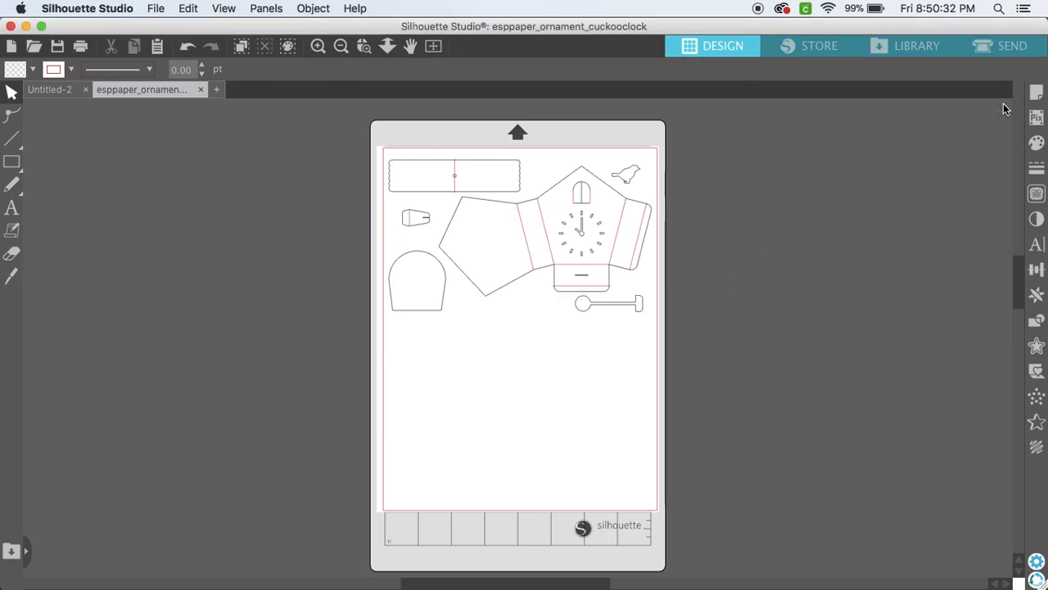
pyautogui.click(1009, 46)
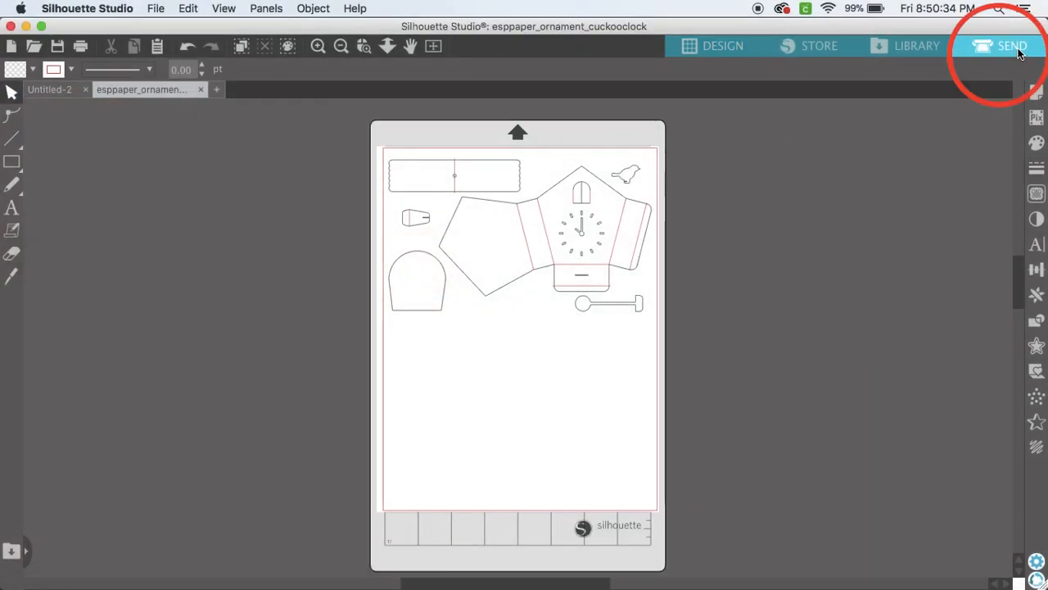
# Switch to the Send stage and list cut actions by line colour.
pyautogui.click(999, 46)
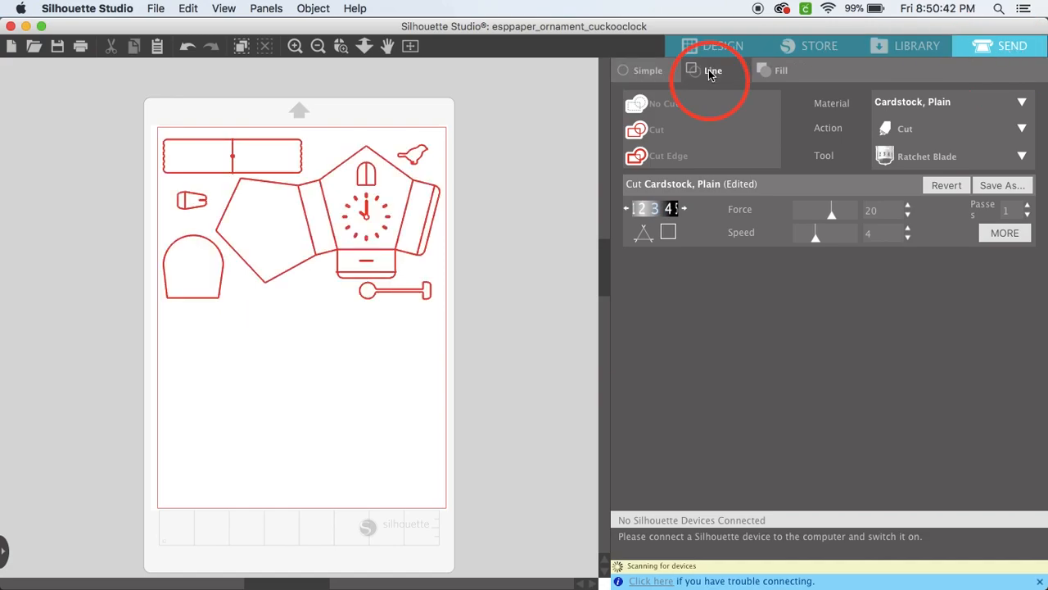
pyautogui.click(711, 69)
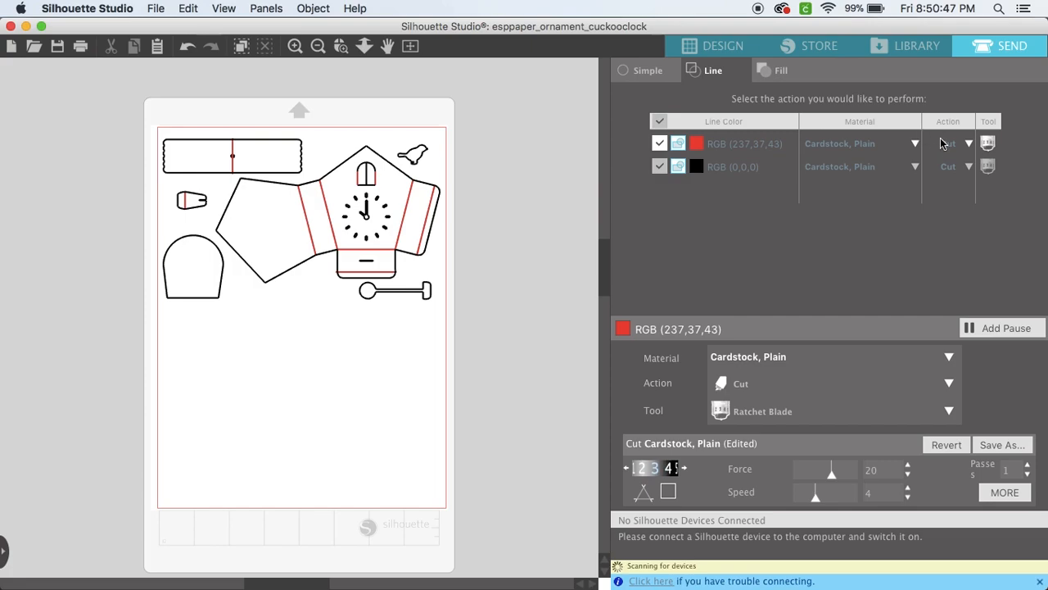
# Set RGB (237,37,43) lines to Score and the black outlines to cut with two passes.
pyautogui.click(958, 144)
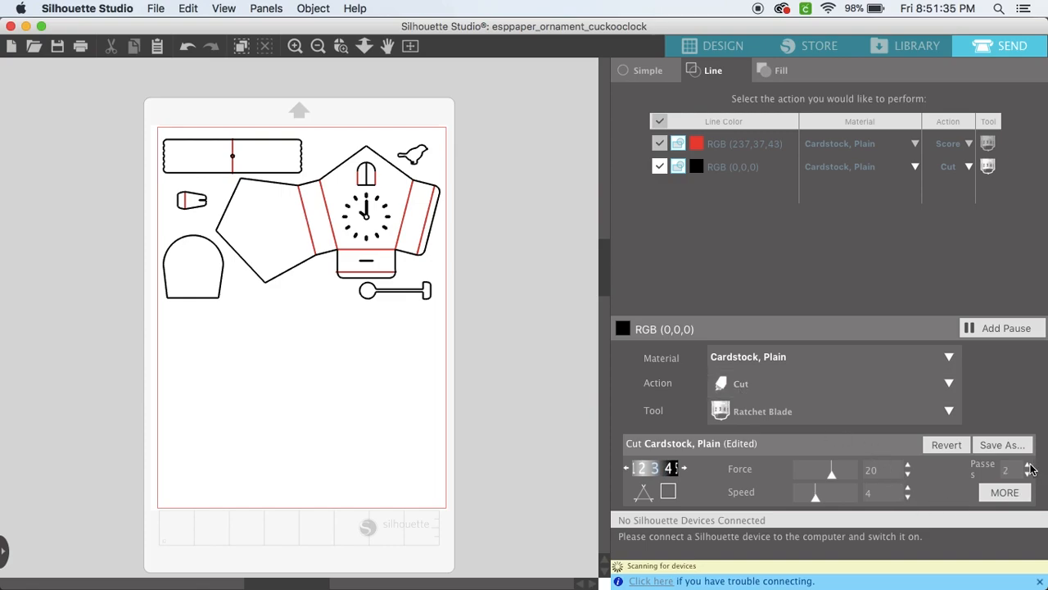
pyautogui.click(872, 469)
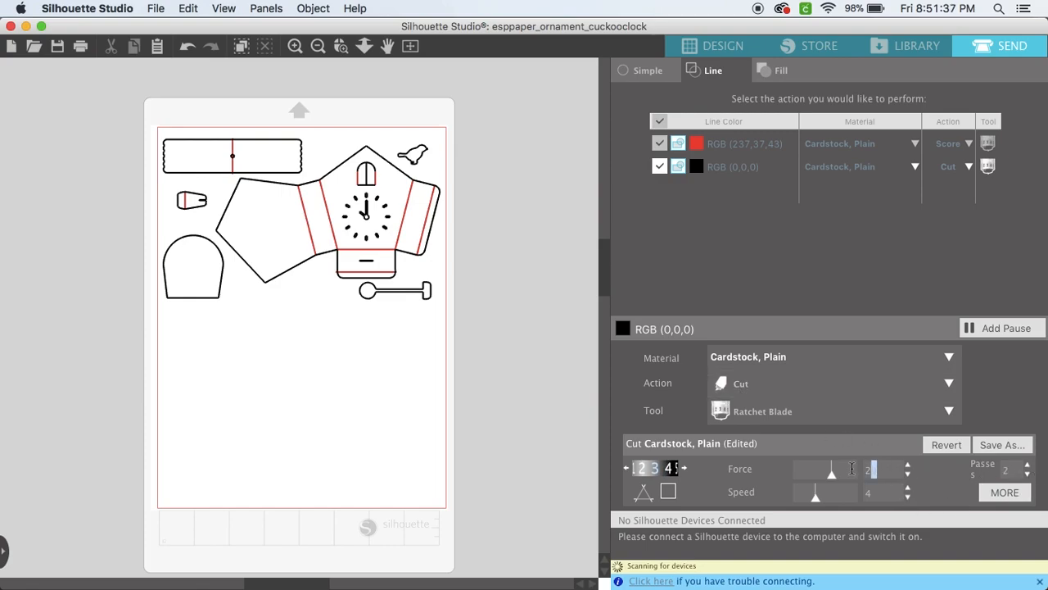